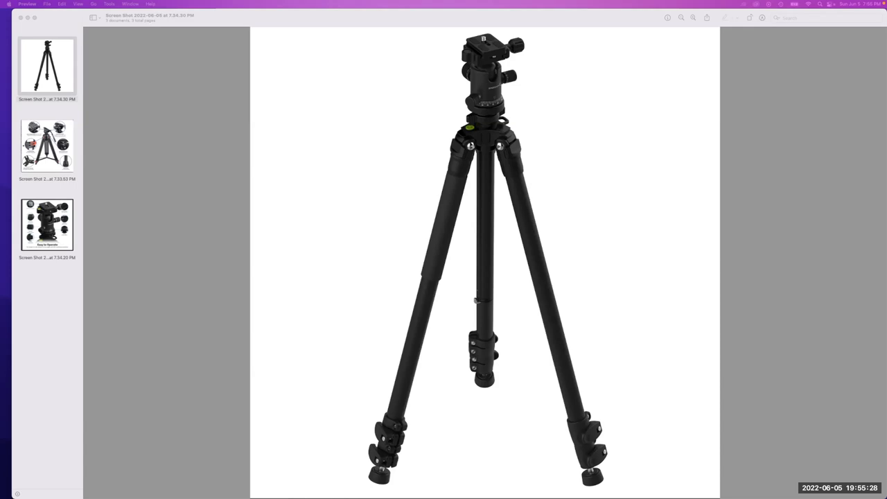
mouse_move(640, 240)
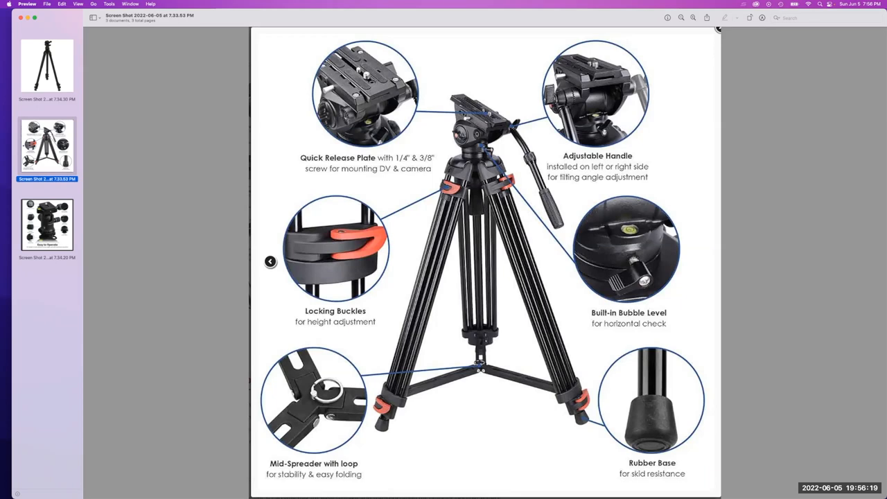
Step: Browse the telephoto lens photos, view the monopod shot, and return to the rooftop tripod photo
left_click(47, 66)
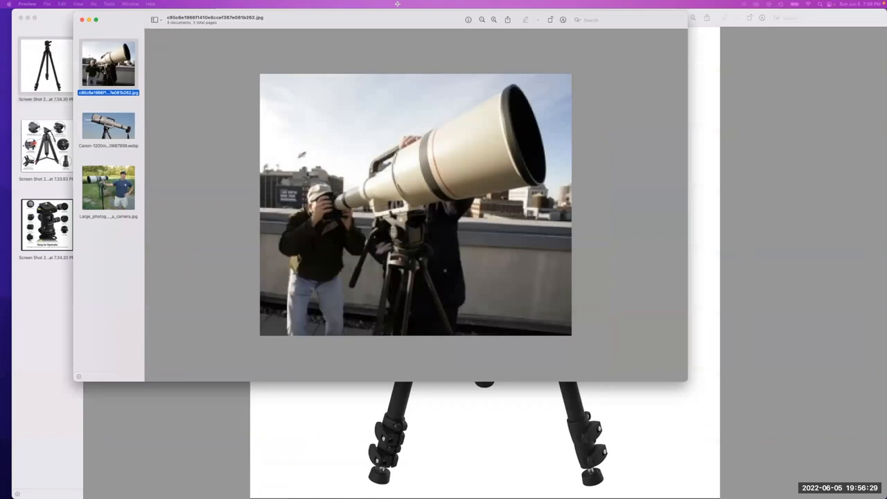
left_click(108, 187)
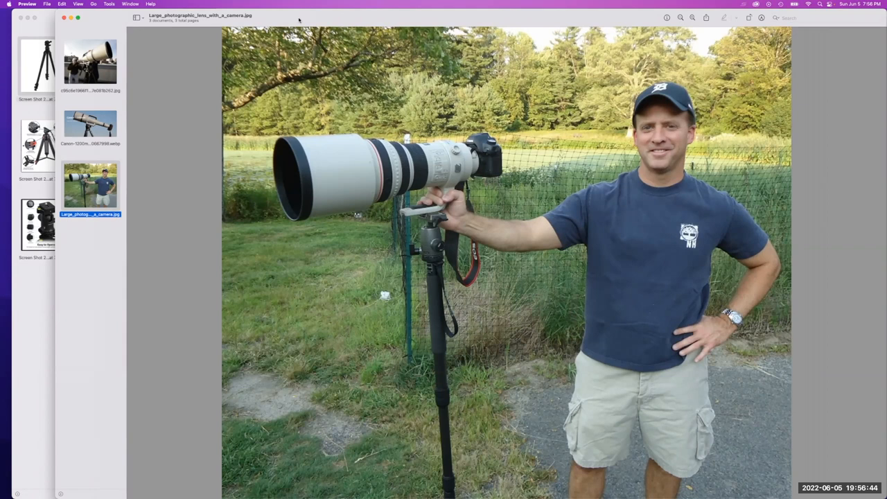
left_click(45, 67)
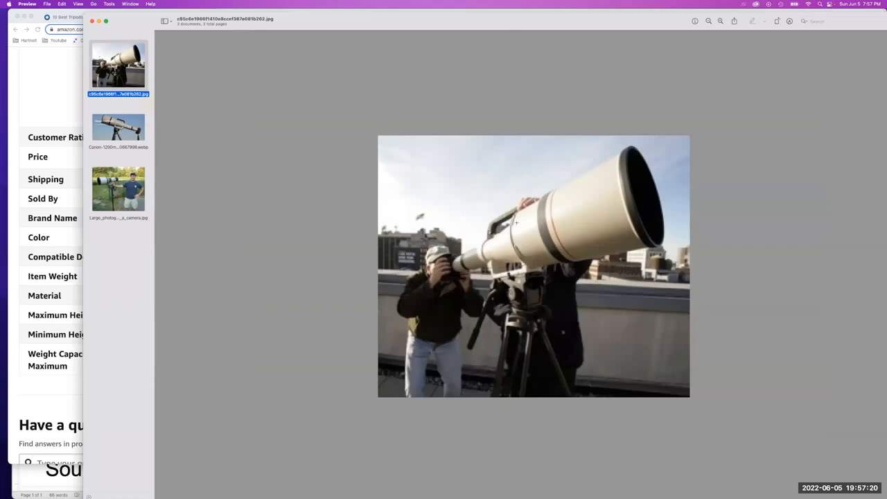
mouse_move(554, 246)
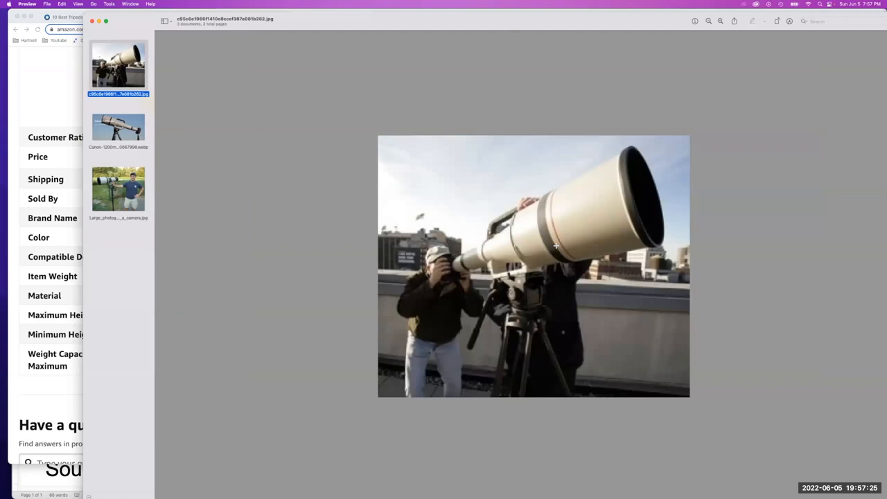
mouse_move(526, 280)
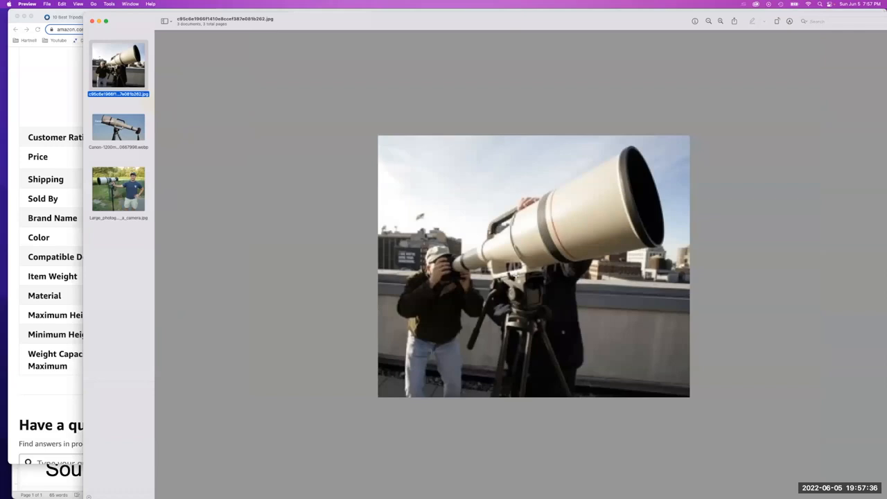
Step: Show the second thumbnail, the Canon 1200mm lens on a tripod with its price caption
left_click(118, 128)
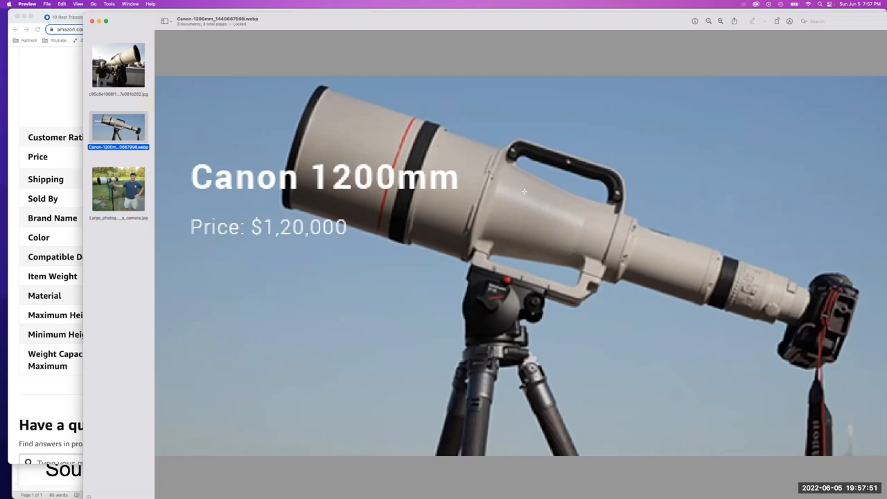
mouse_move(283, 238)
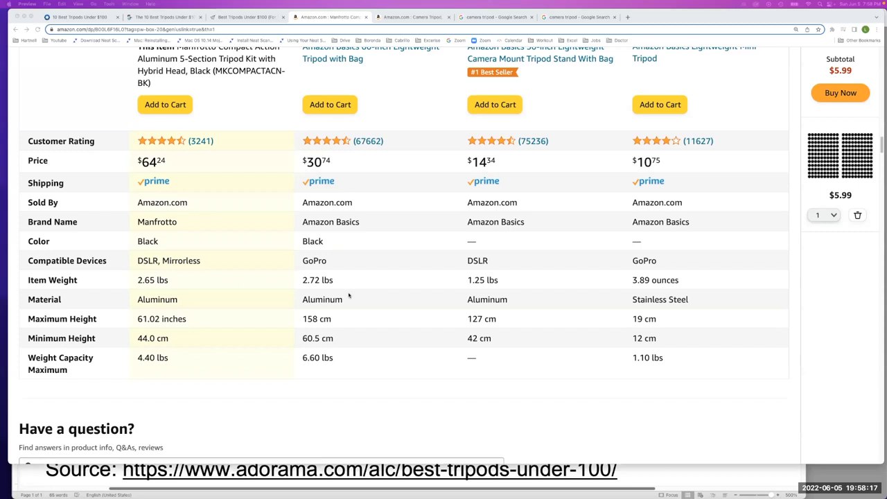
mouse_move(219, 295)
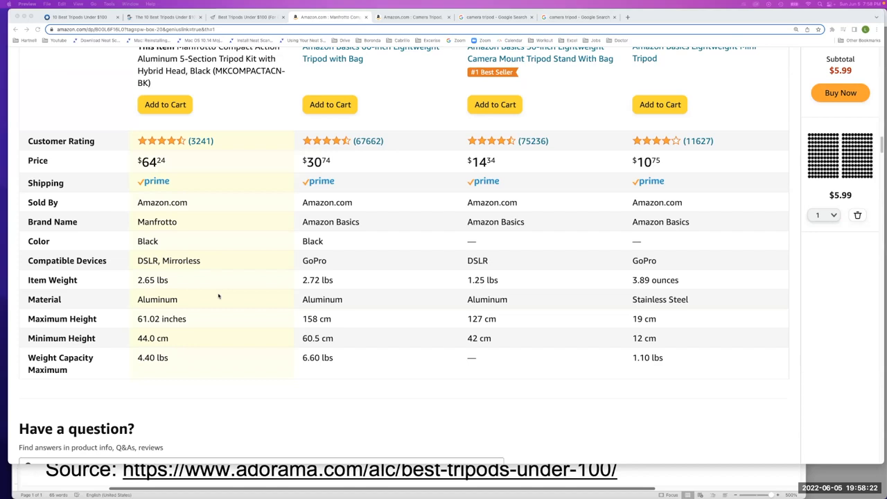
Step: Scroll the Amazon 'Compare with similar items' table of four tripods' ratings, prices, heights and capacities
scroll("down", 3)
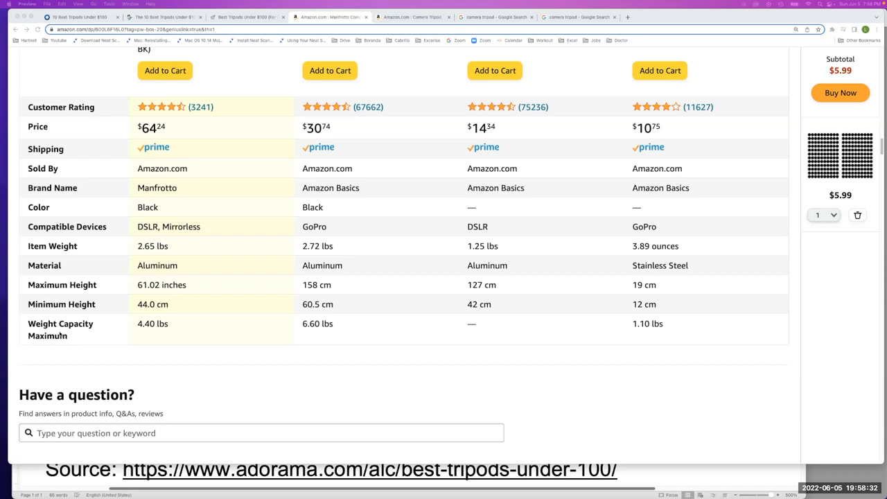
scroll("up", 3)
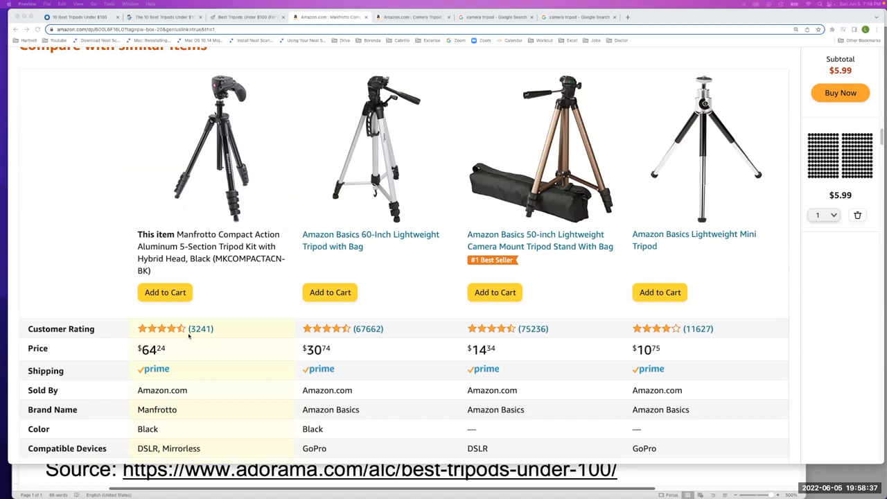
scroll("down", 3)
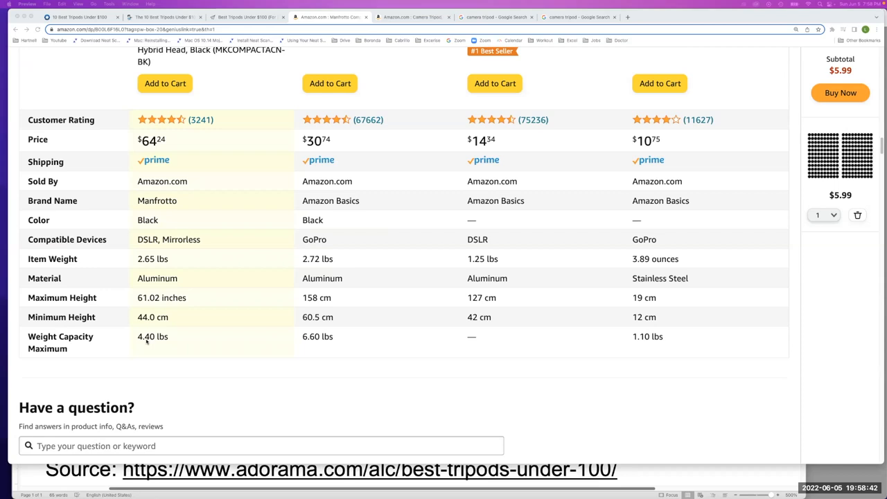
mouse_move(371, 350)
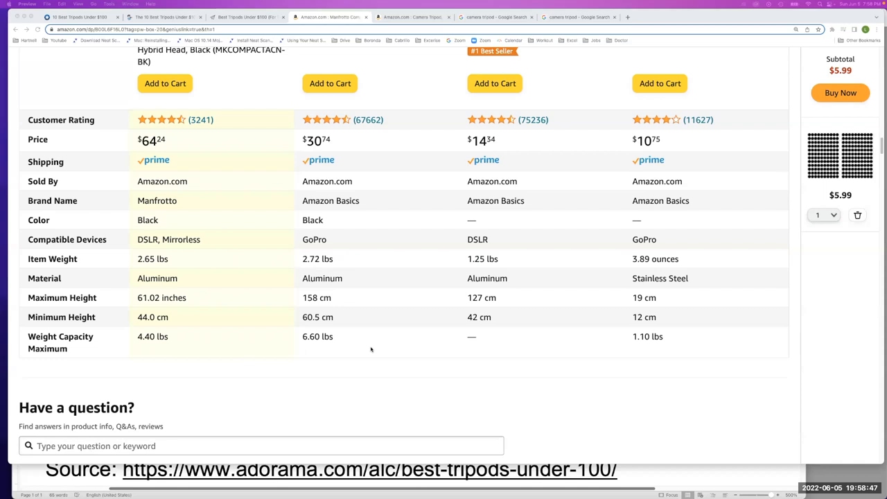
scroll("down", 3)
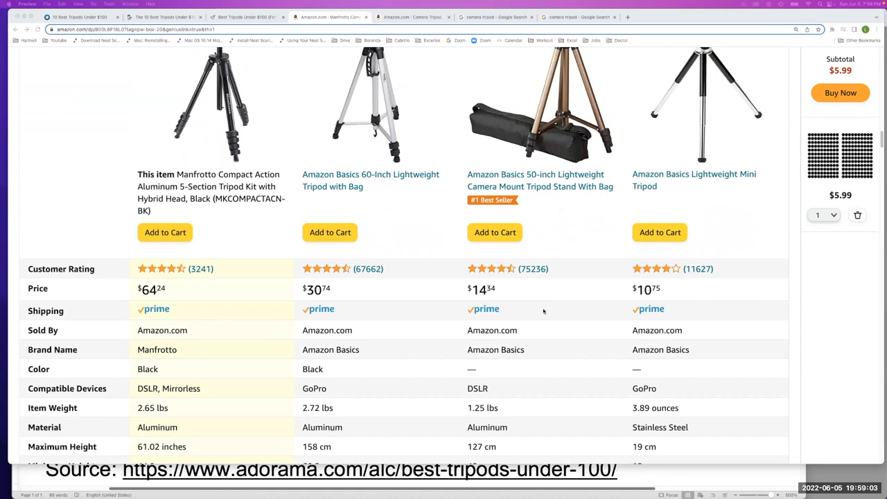
scroll("down", 3)
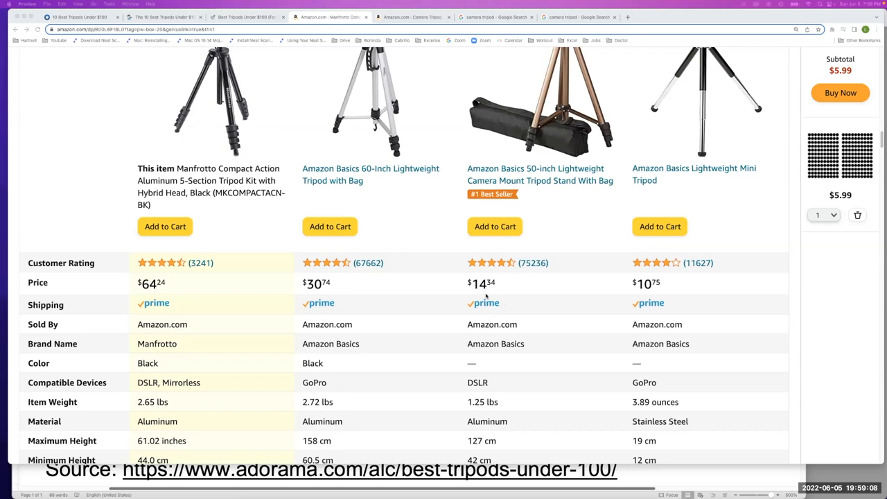
mouse_move(615, 318)
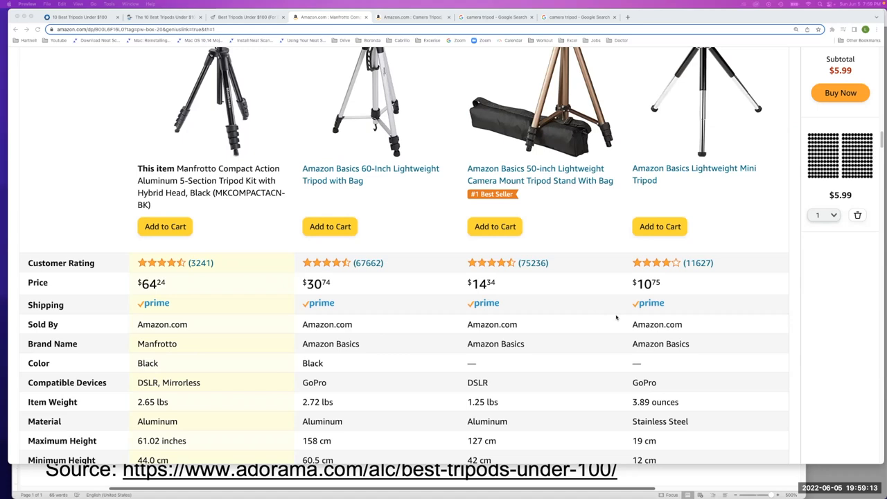
scroll("down", 3)
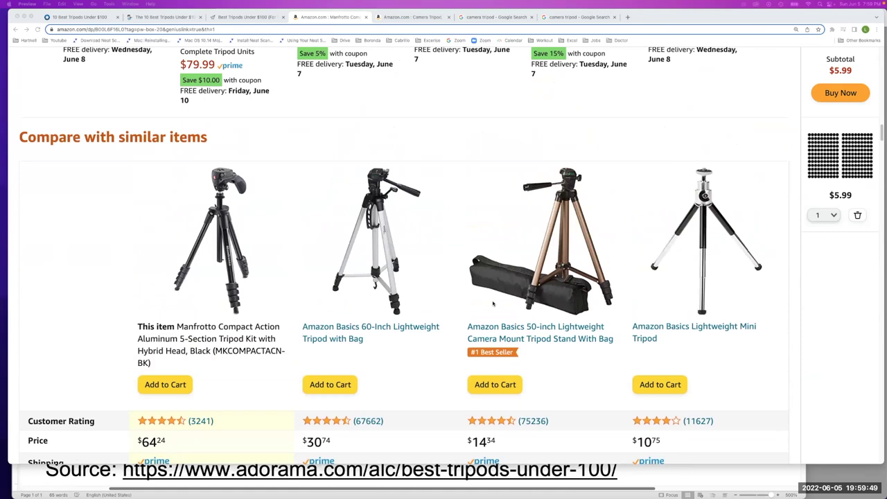
scroll("down", 3)
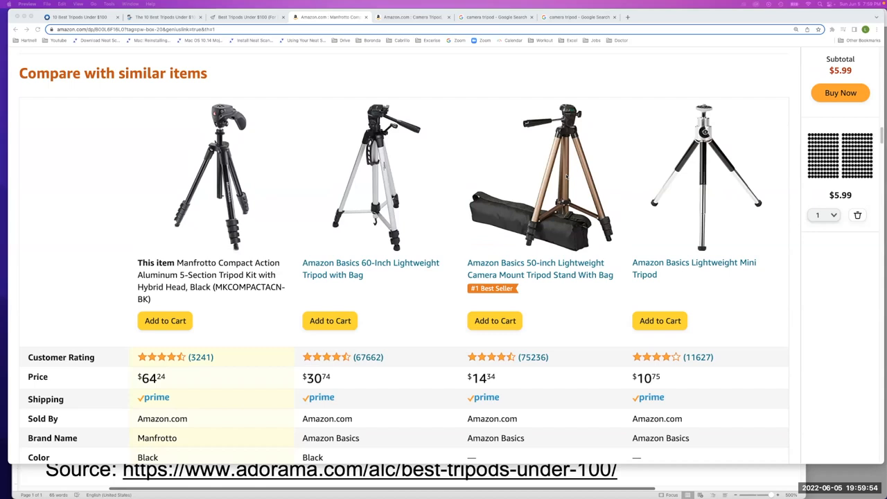
scroll("down", 3)
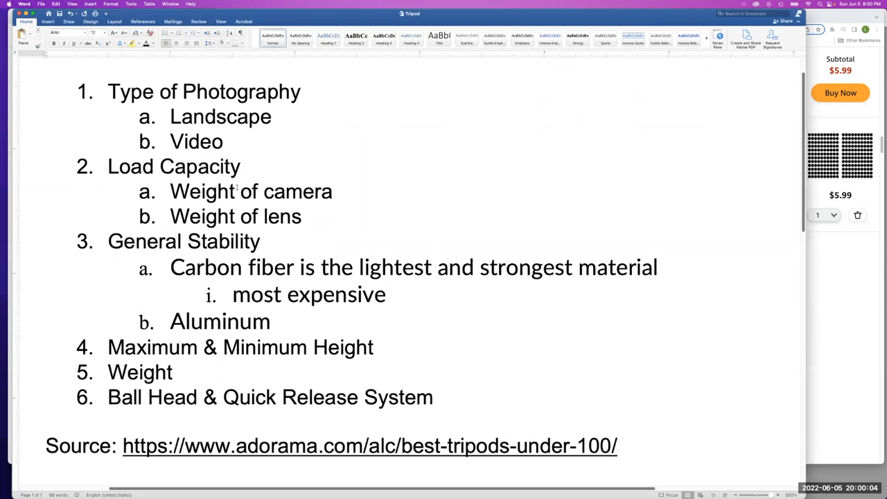
Step: Scroll down to the numbered list of six tripod-buying criteria
scroll("down", 3)
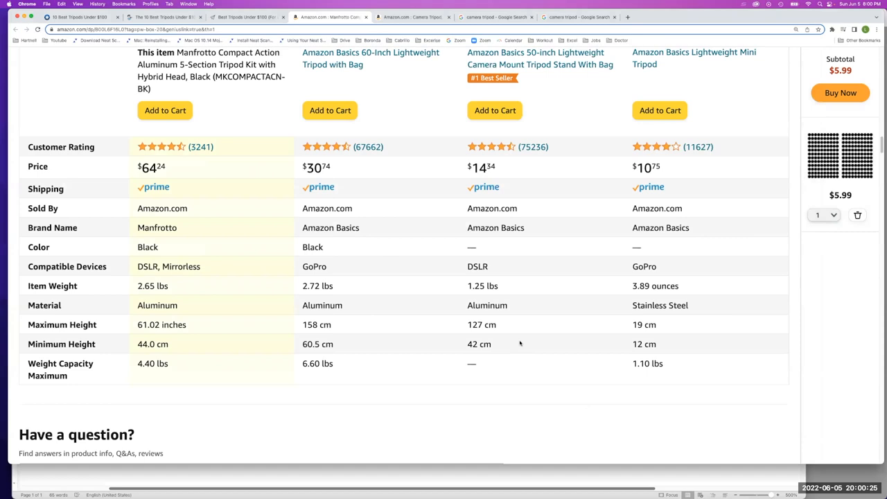
mouse_move(100, 305)
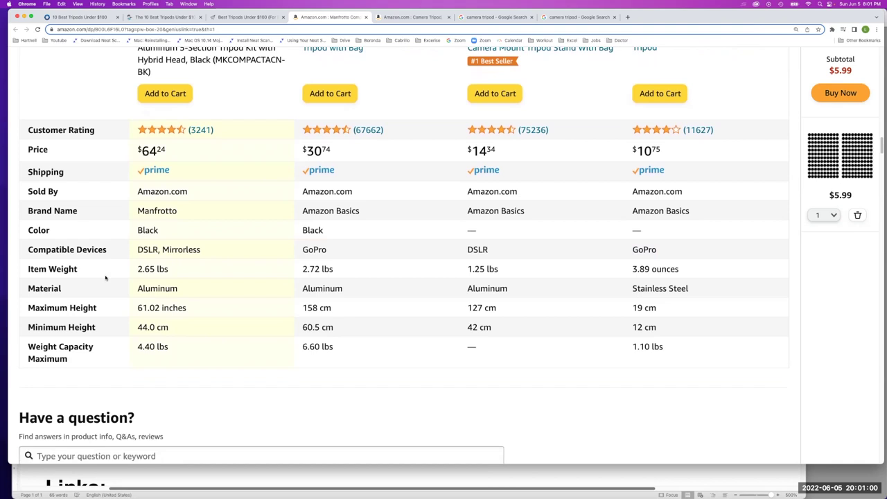
mouse_move(7, 308)
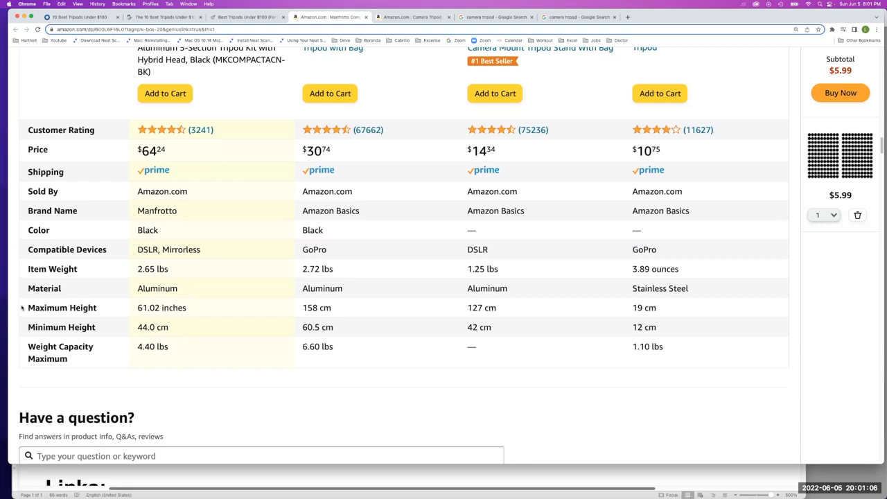
Step: Move up the Amazon page to the Manfrotto Compact Action's 'About this item' features
double_click(61, 327)
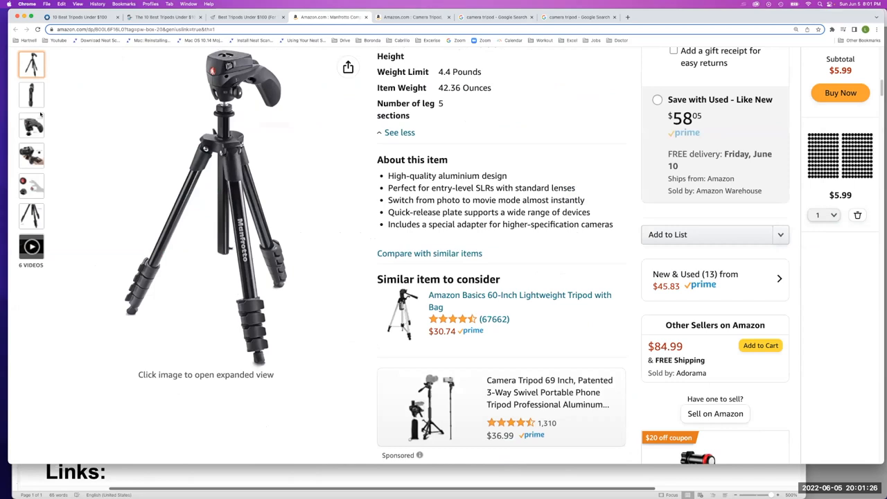
left_click(31, 155)
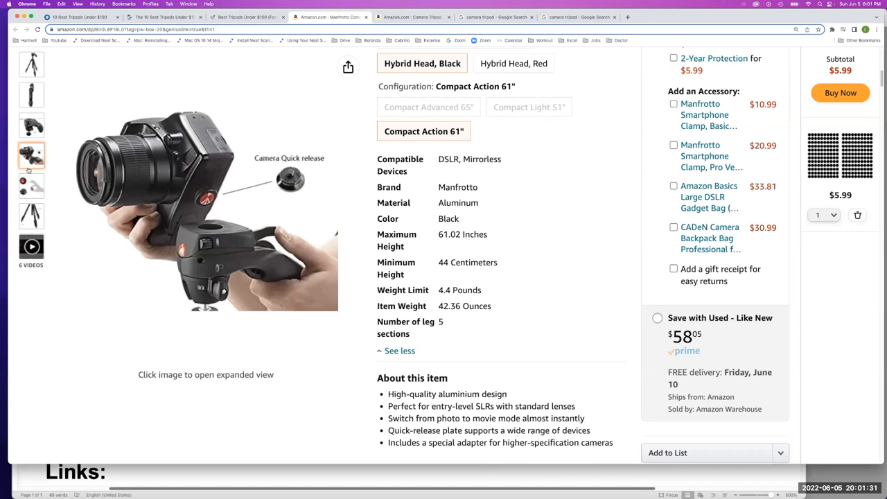
mouse_move(251, 229)
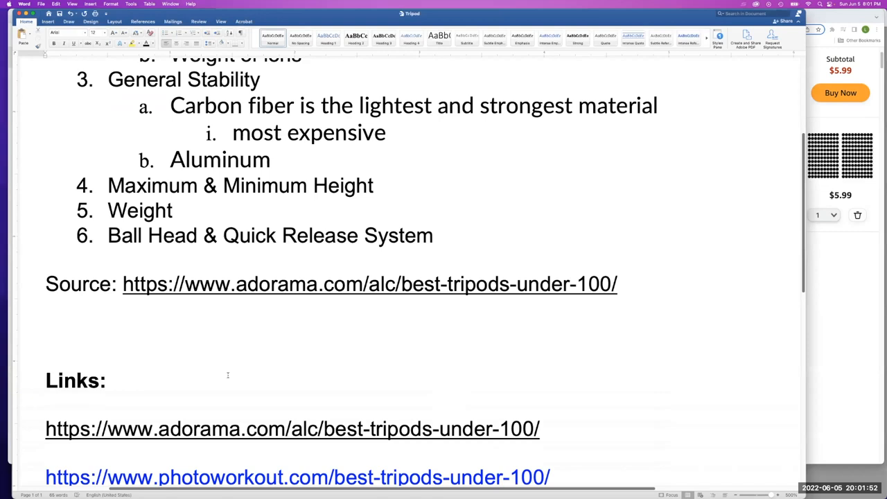
Step: Scroll down to the Links section of review sites below the outline
scroll("down", 3)
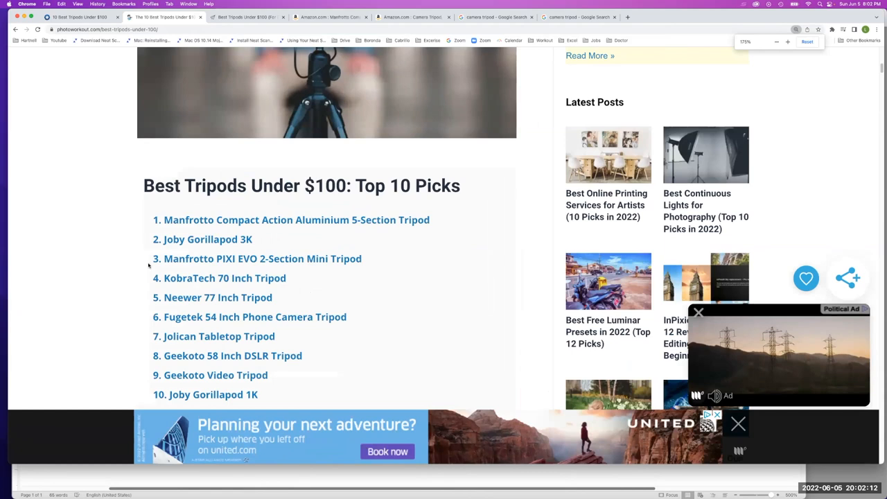
Step: Scroll PhotoWorkout's Top 10 Picks to the Joby GorillaPod 3K, then go to the Expert World Travel page
scroll("down", 3)
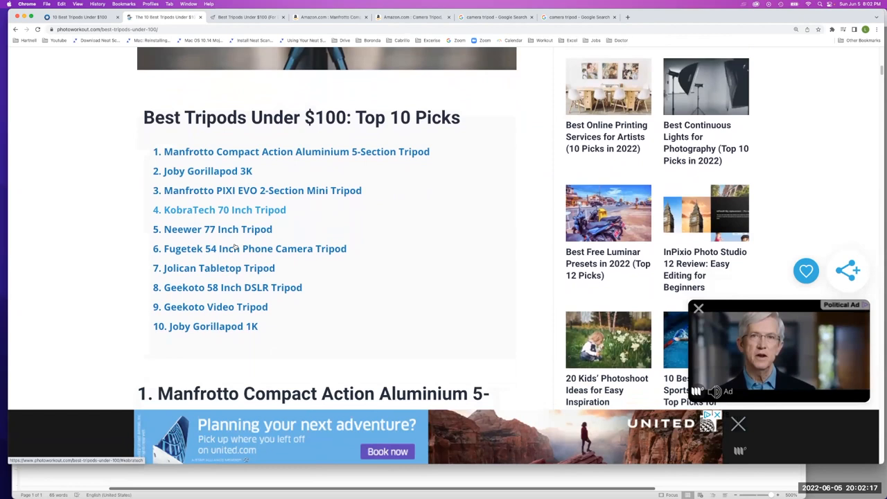
scroll("down", 3)
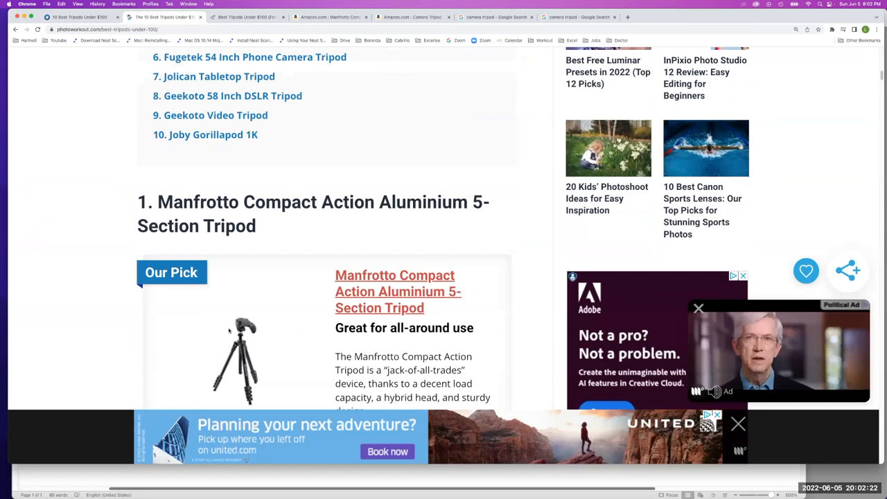
scroll("down", 3)
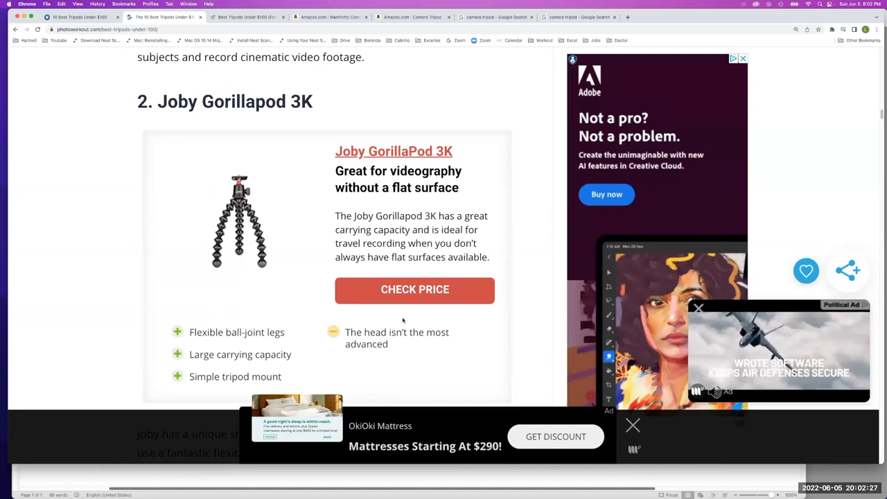
left_click(415, 290)
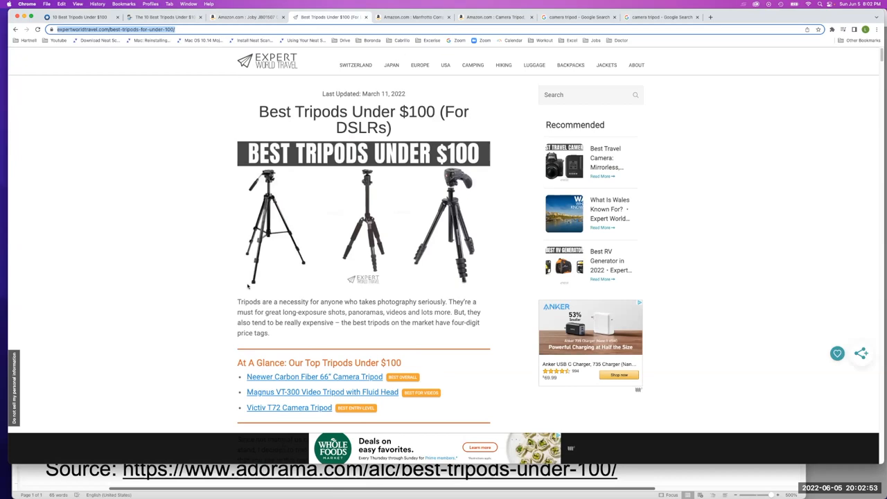
Step: Scroll Expert World Travel's Top Product Overview, then switch to the Amazon TARION extension arm listing
scroll("down", 3)
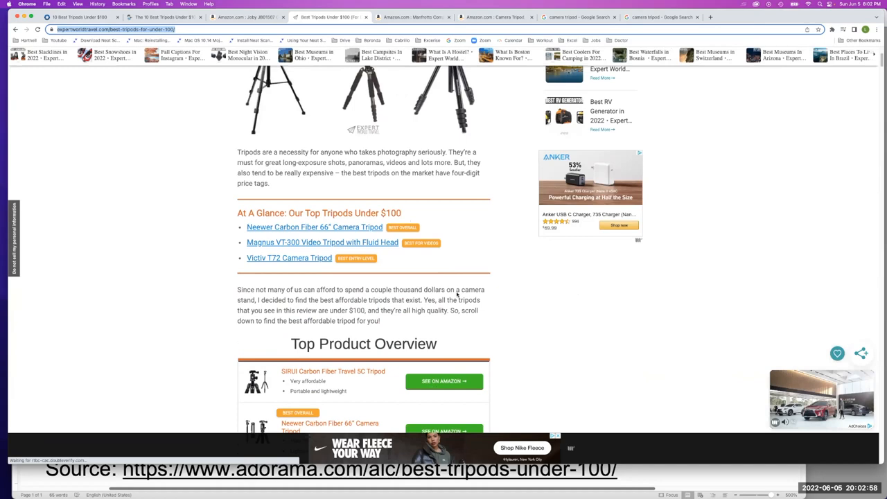
scroll("down", 3)
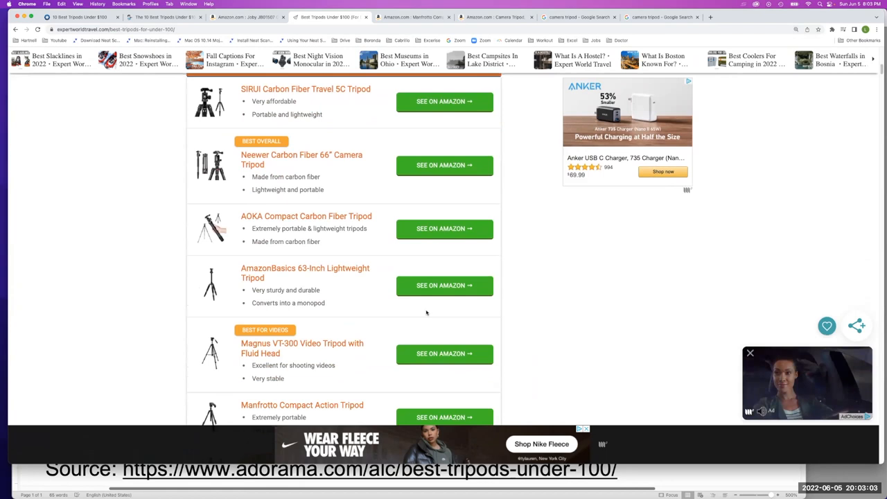
scroll("down", 3)
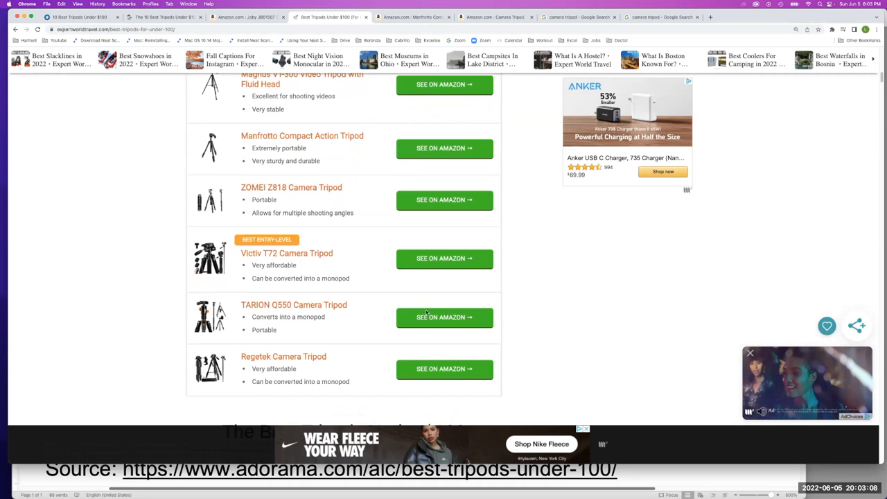
left_click(444, 317)
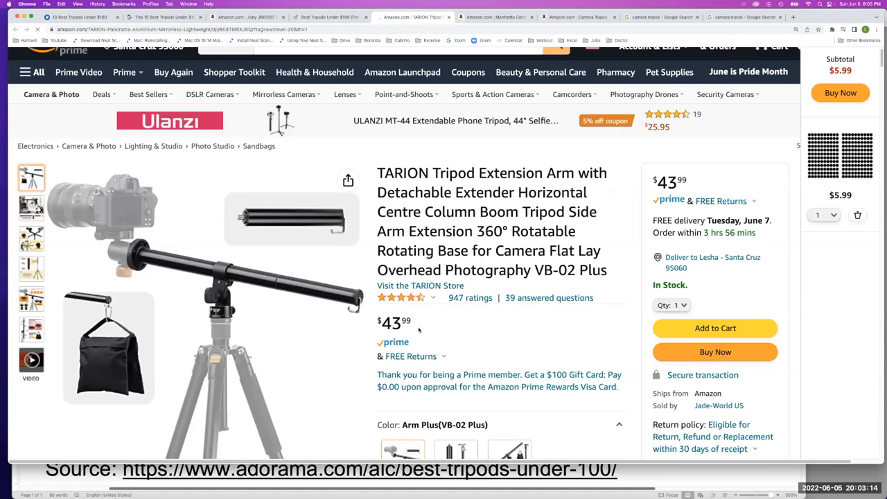
Step: Show the TARION extension arm photo with the arm holding a camera over a desk
left_click(30, 208)
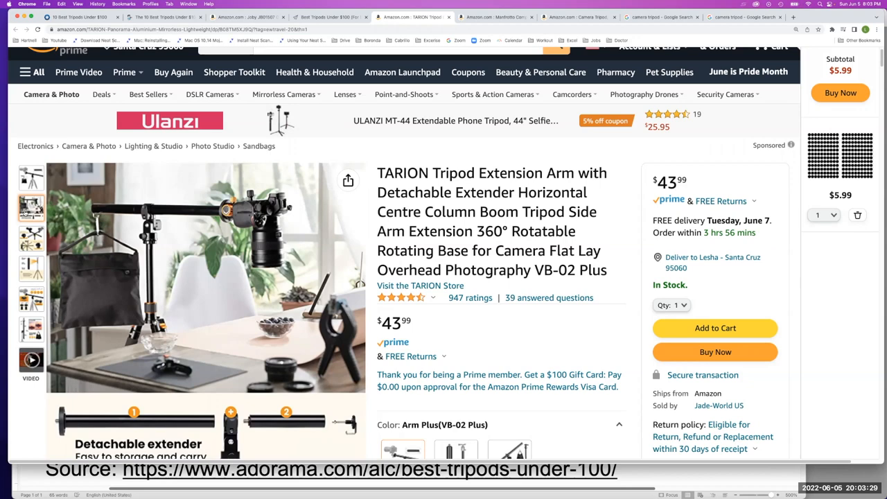
mouse_move(729, 274)
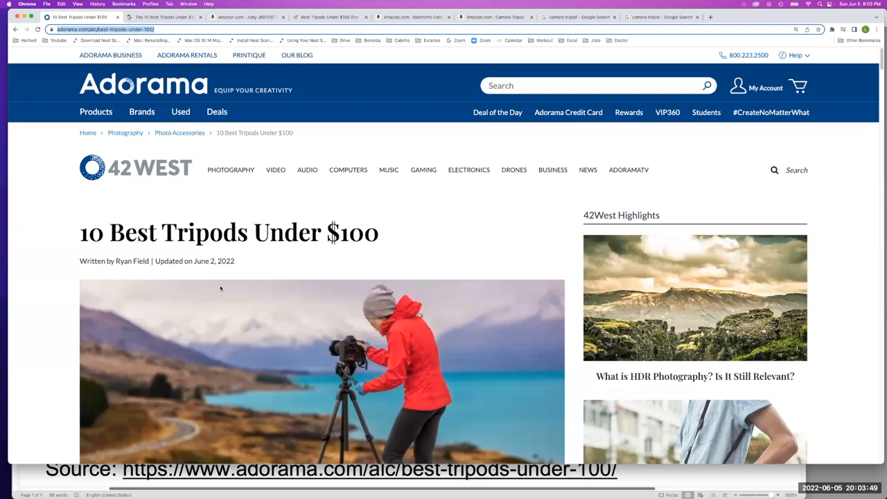
Step: Scroll Adorama's article to the Vivitar 82" 3-Section tripod and go to its $45 product page via Shop Now
scroll("down", 3)
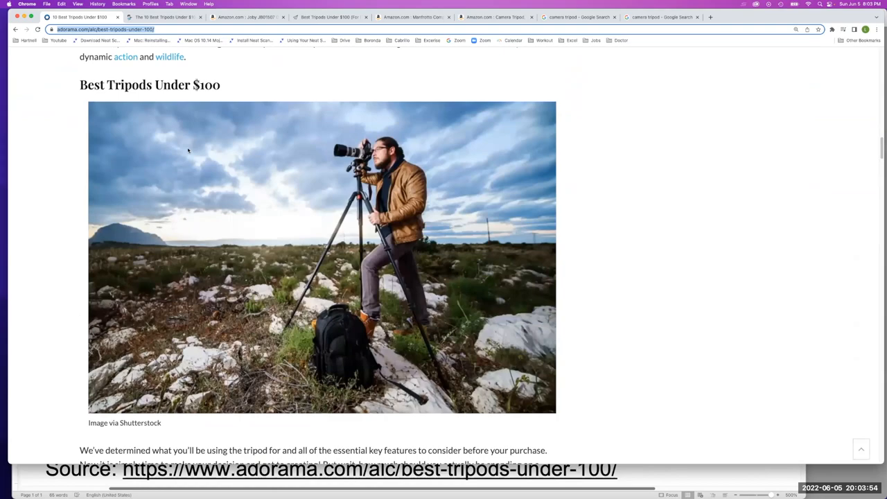
scroll("down", 3)
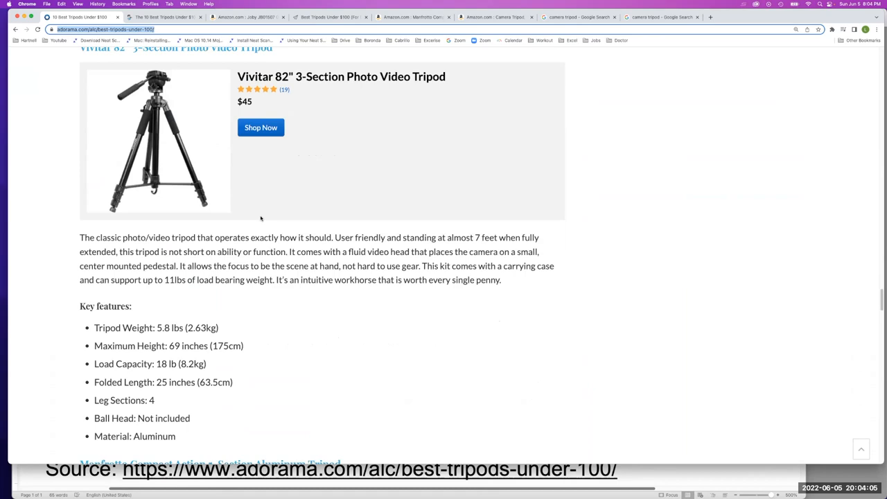
left_click(261, 128)
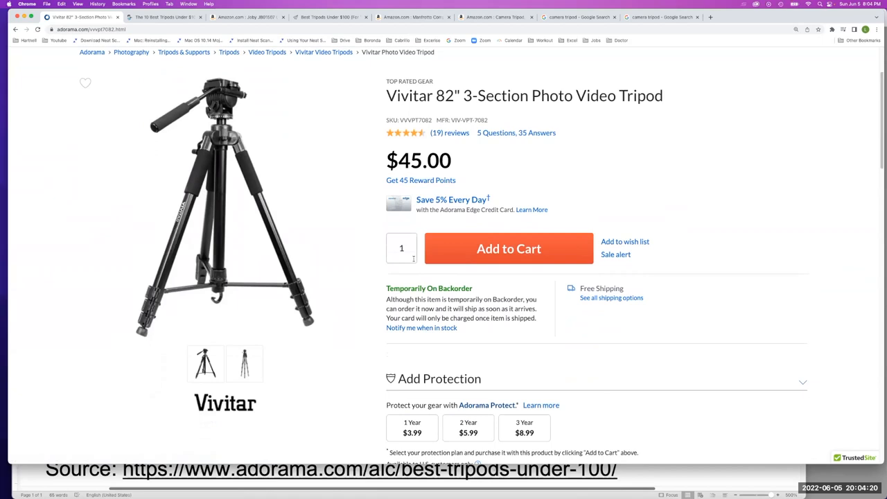
Step: Scroll down the Vivitar 82" tripod page on Adorama toward the customer reviews
scroll("down", 3)
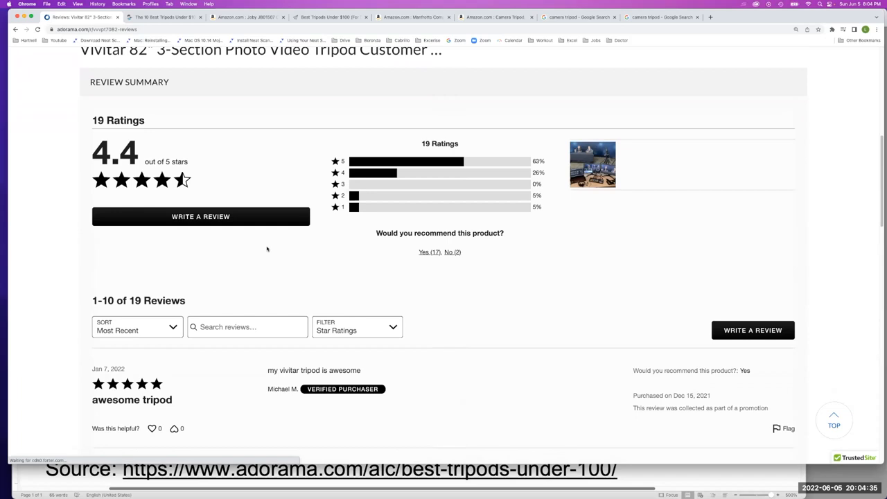
Step: Scroll through the Review Summary and first customer reviews of the Vivitar tripod
scroll("down", 3)
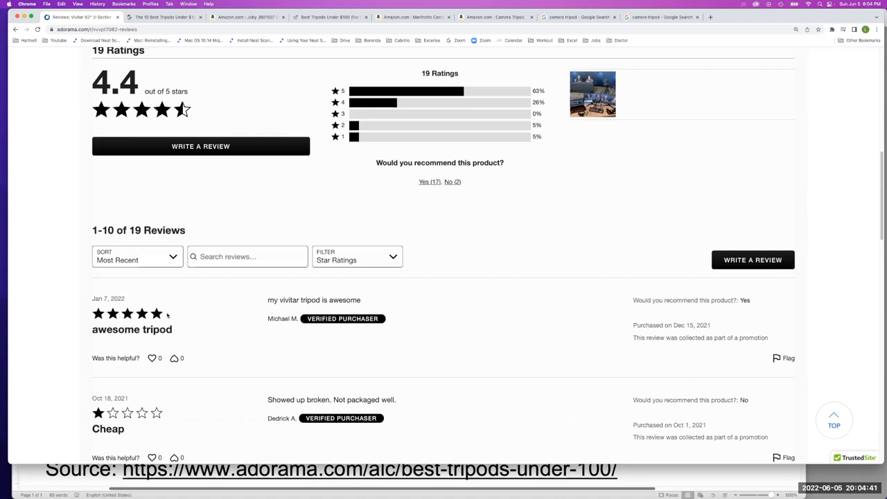
scroll("down", 3)
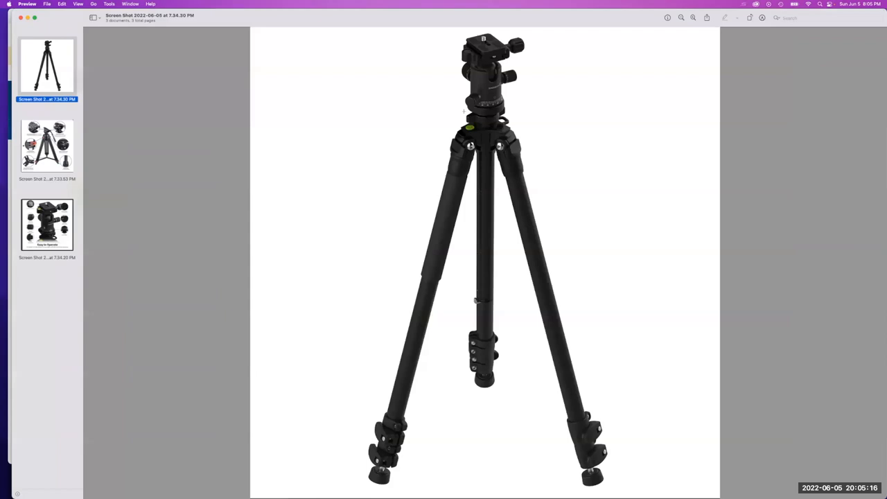
Step: Show the tripod photo labelled with quick release plate, locking buckles and bubble level
left_click(47, 146)
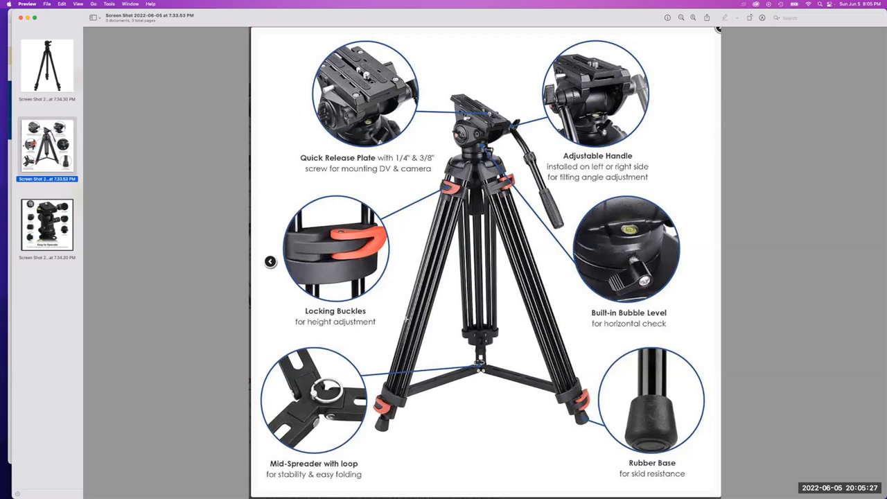
mouse_move(94, 276)
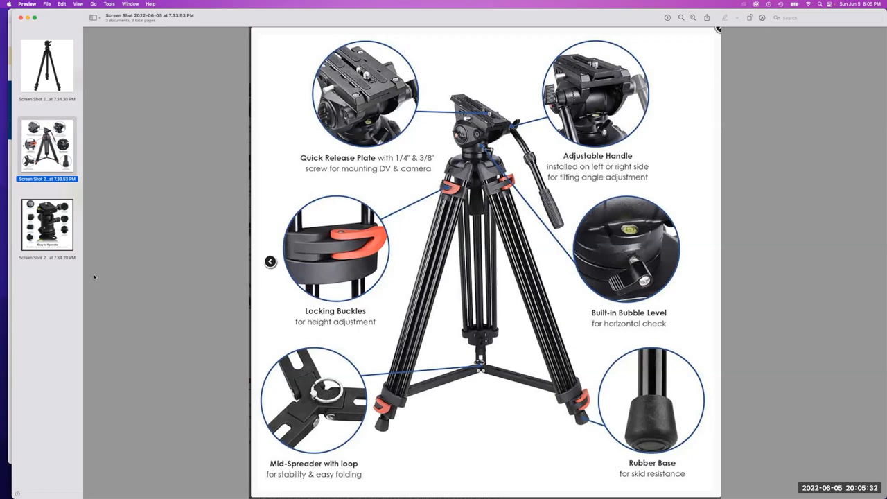
left_click(47, 223)
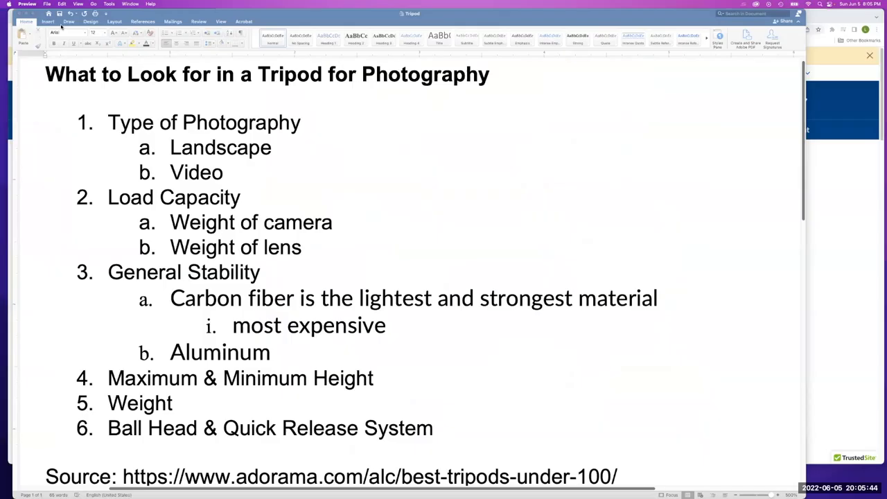
mouse_move(513, 201)
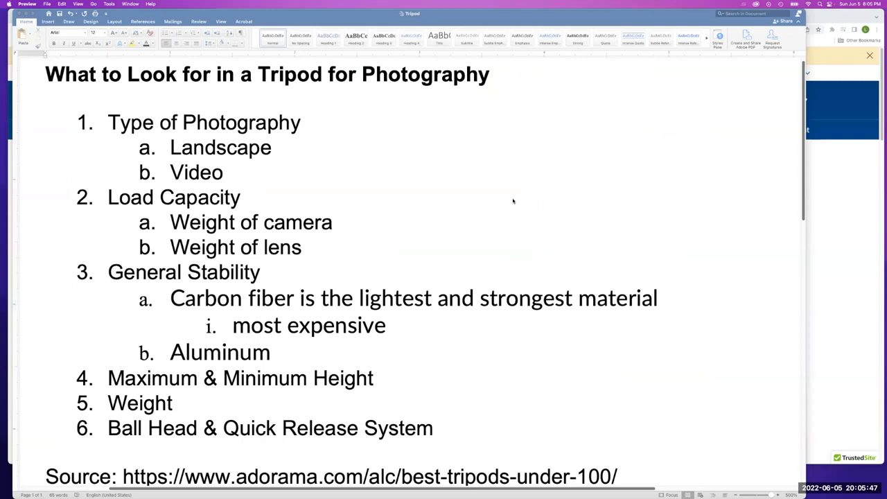